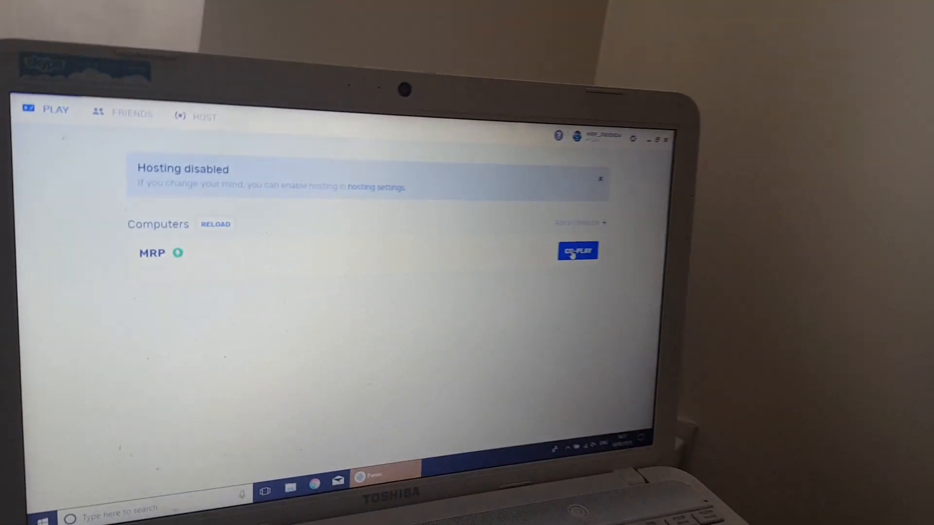
Step: Join the MRP computer as MRP_FRIEND4 via Co-Play and view the guest's input toggles on the host
click(577, 251)
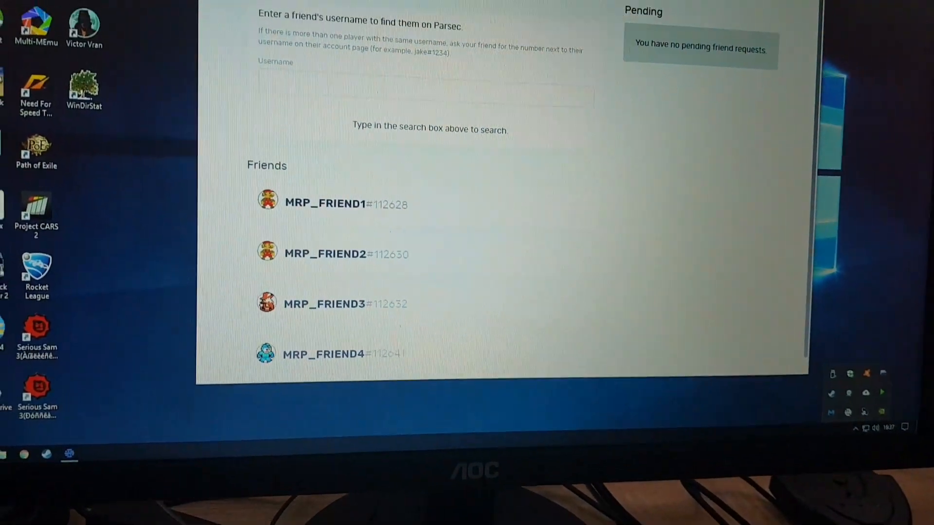
click(428, 48)
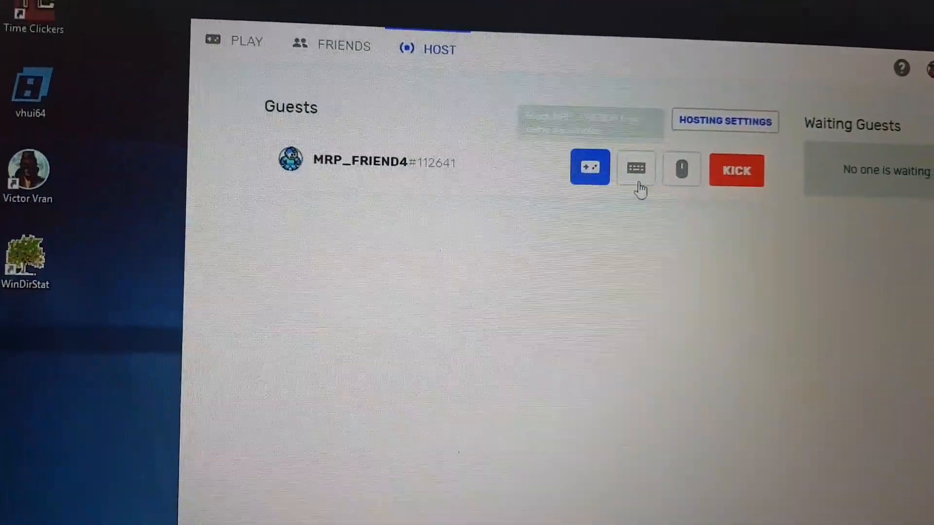